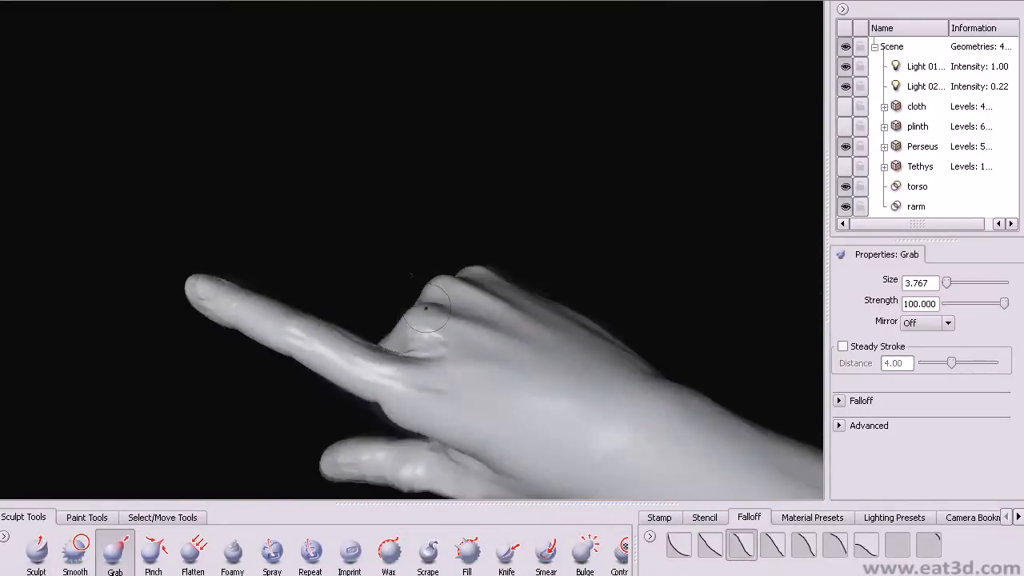
Paint-select the torso faces, then hide the head, forearms and legs
click(506, 554)
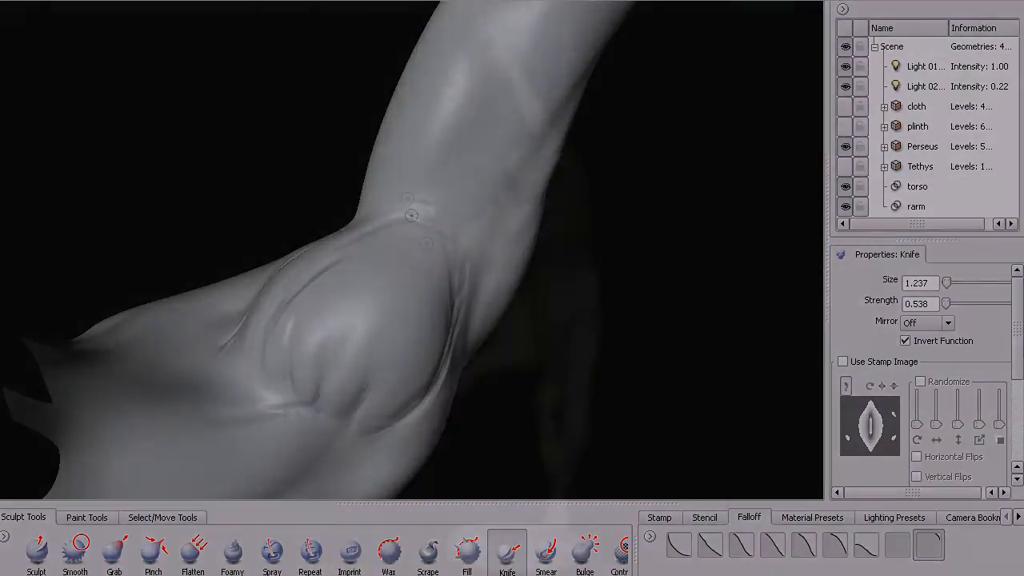
click(925, 63)
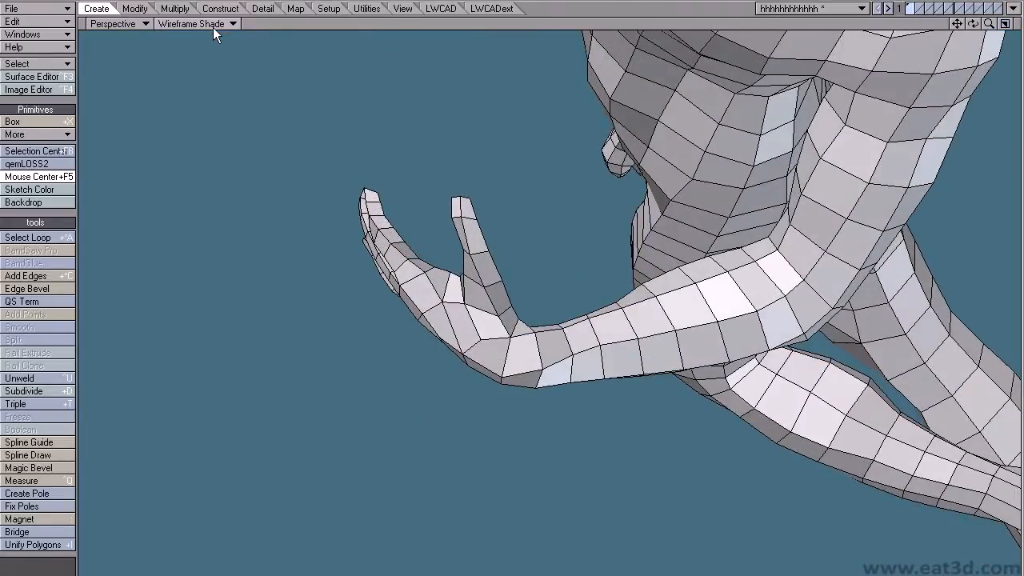
click(192, 23)
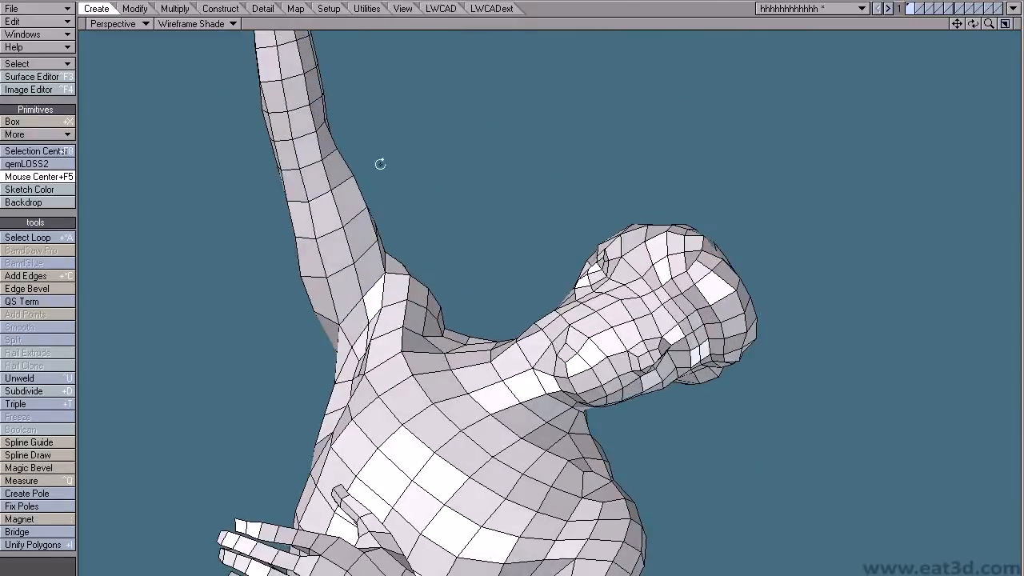
click(188, 23)
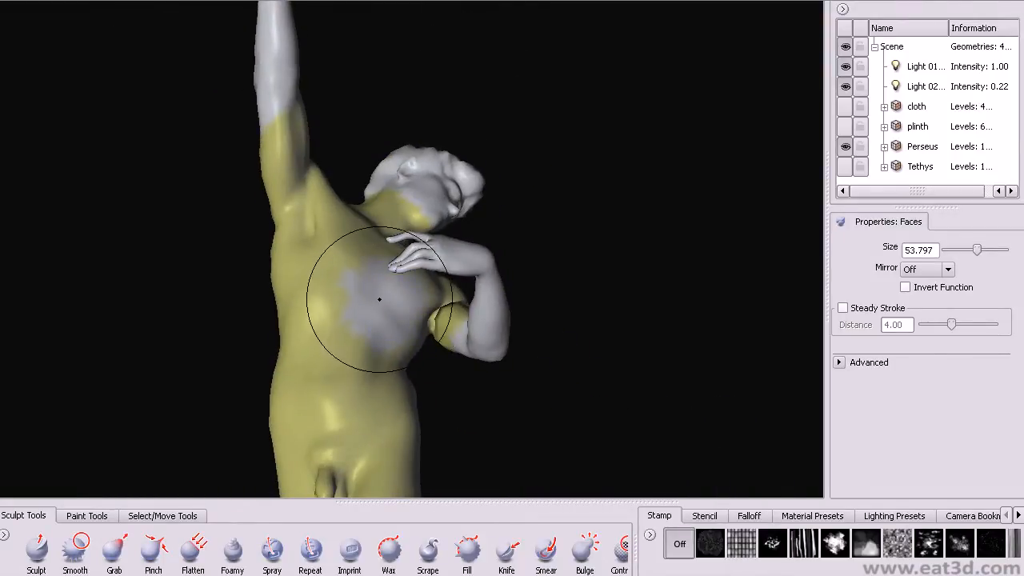
drag(379, 300, 412, 212)
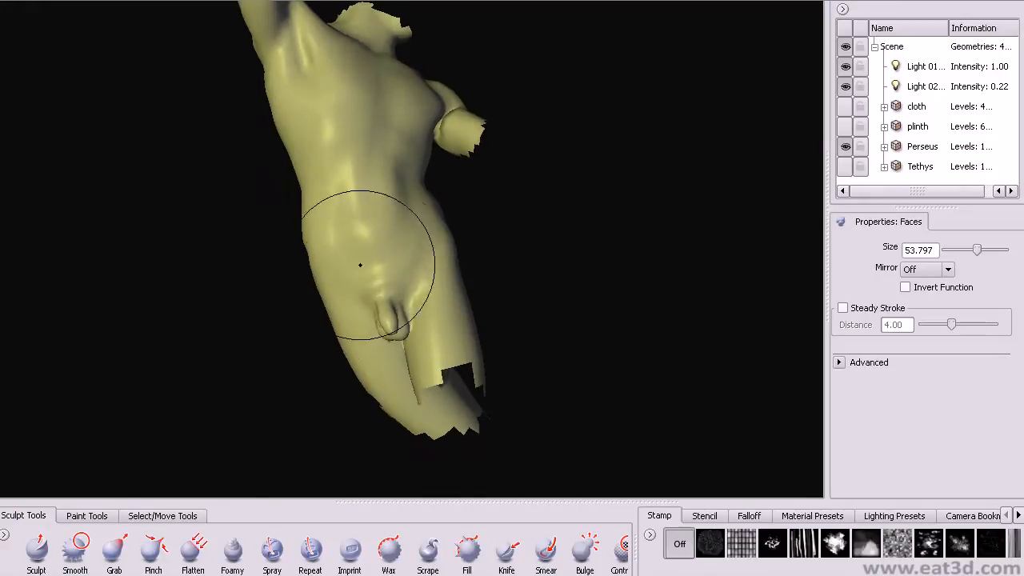
drag(360, 265, 290, 293)
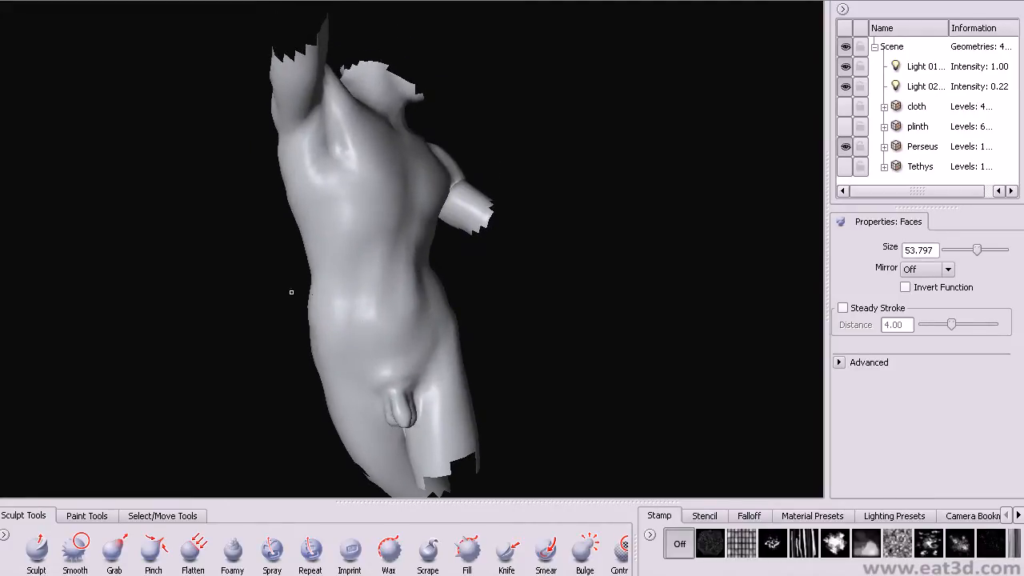
Zoom and orbit around the torso, viewing its side and top before returning to the chest
drag(291, 292, 373, 285)
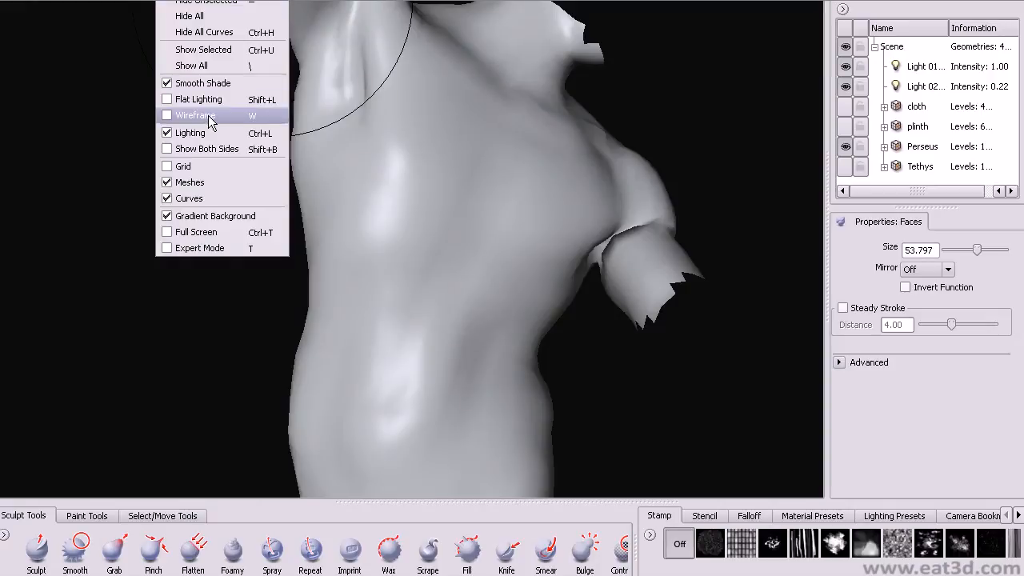
mouse_move(210, 128)
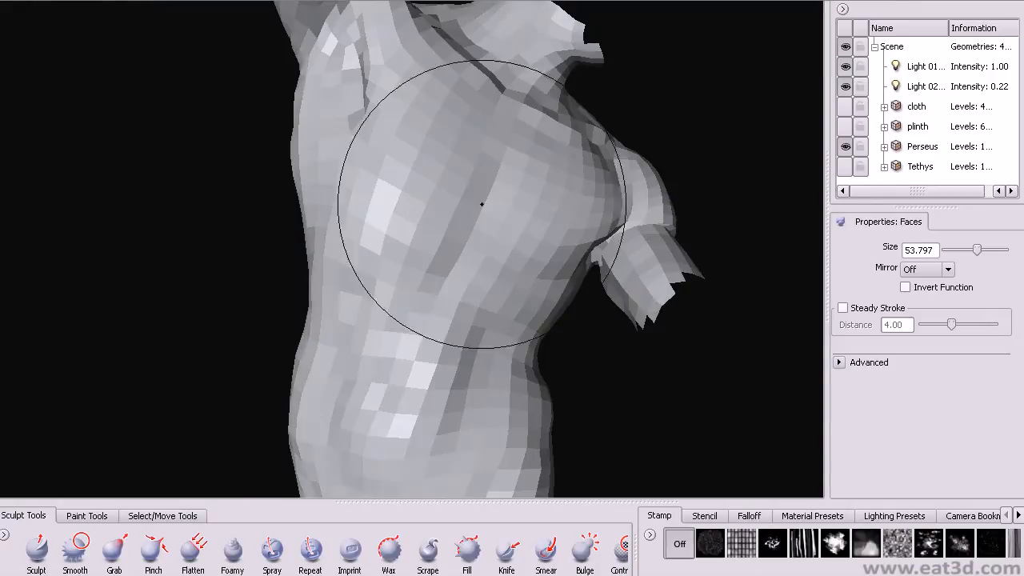
drag(480, 204, 368, 244)
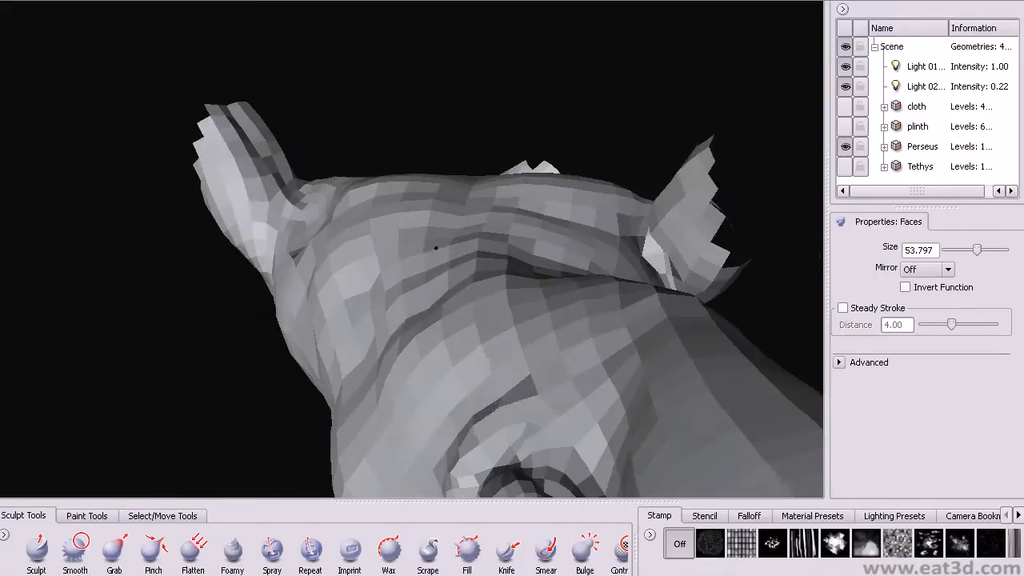
drag(436, 248, 311, 232)
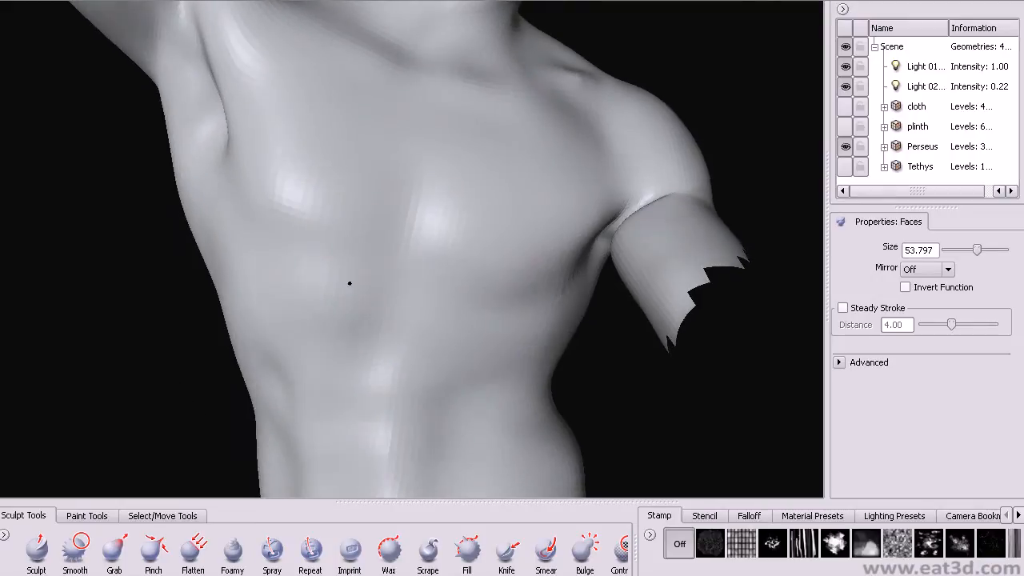
Build up form just below the armpit with the Sculpt brush
click(35, 551)
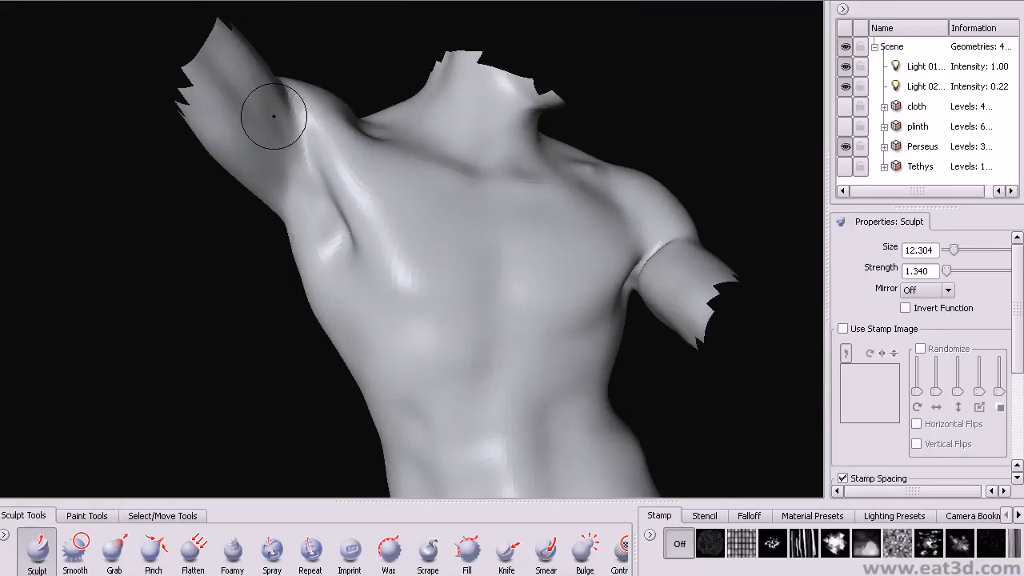
drag(271, 116, 312, 269)
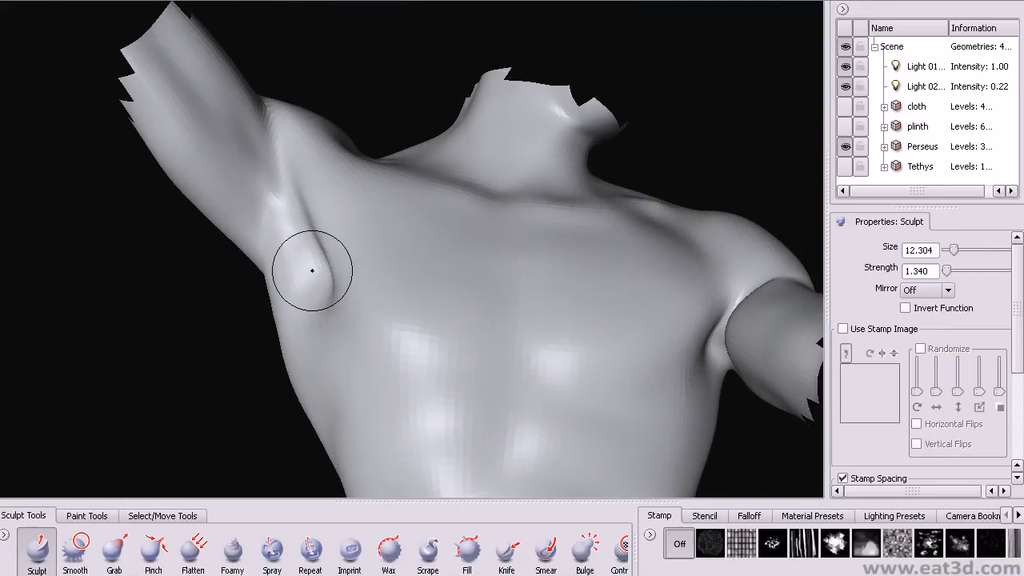